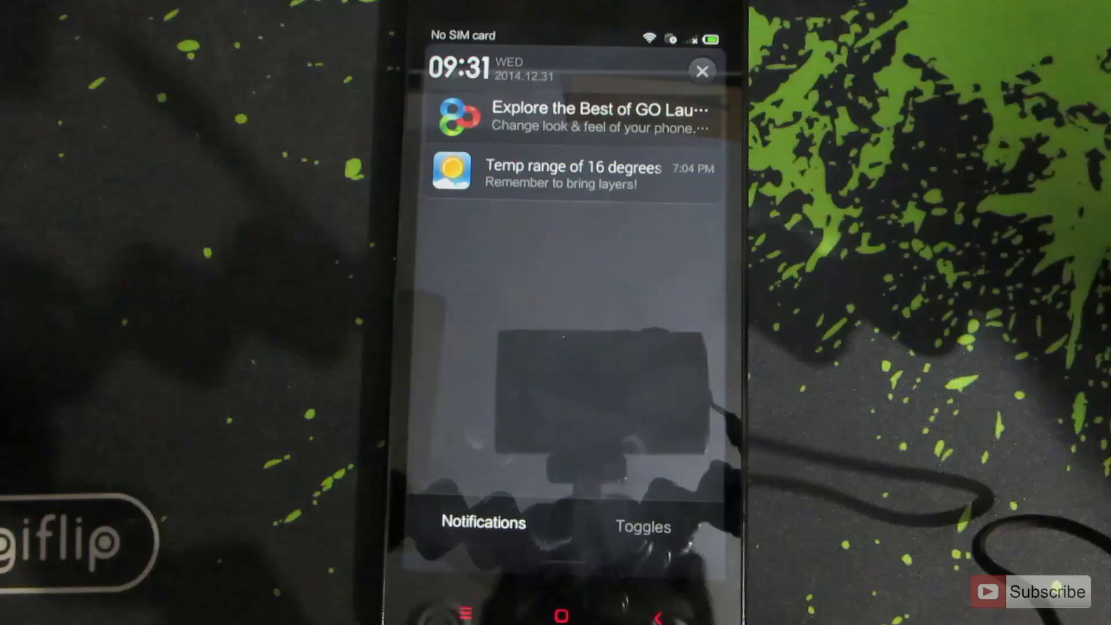
Switch the notification shade to quick toggles and open the full Settings from the gear icon.
{"action": "left_click", "coordinate": [642, 527]}
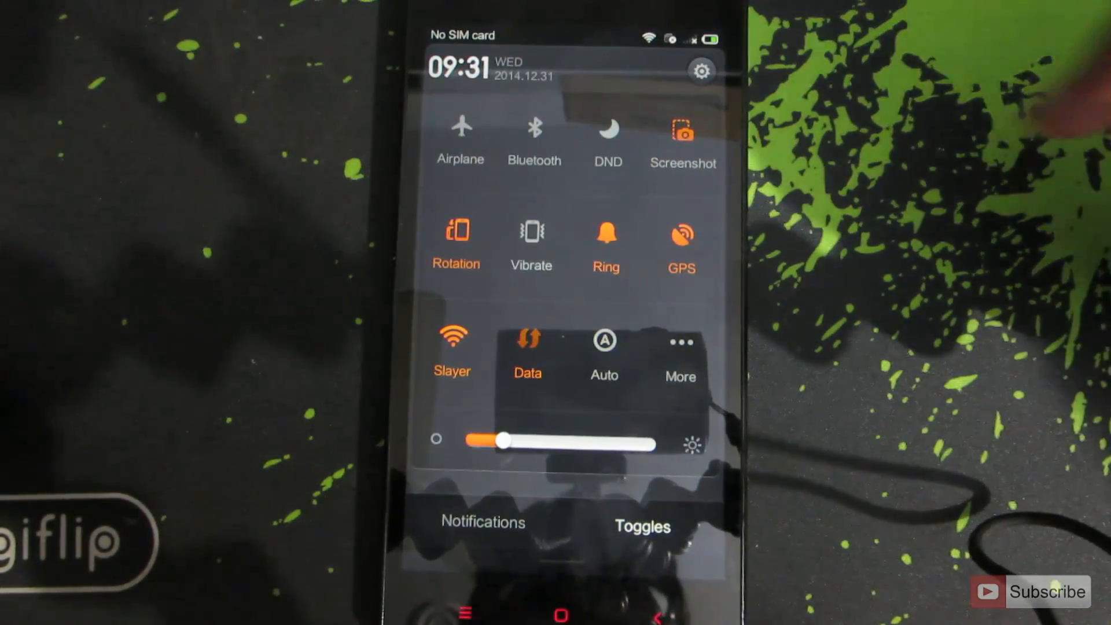
{"action": "left_click", "coordinate": [700, 70]}
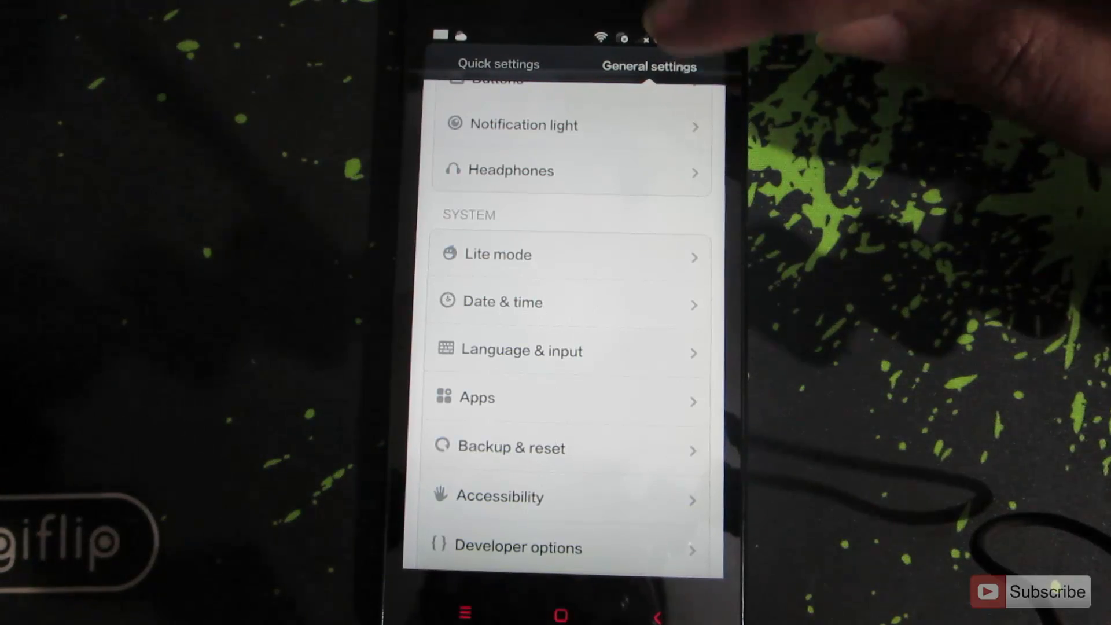
Go through Apps to the Default app settings page listing Launcher, Dial and Messaging.
{"action": "scroll", "scroll_direction": "down", "scroll_amount": 3}
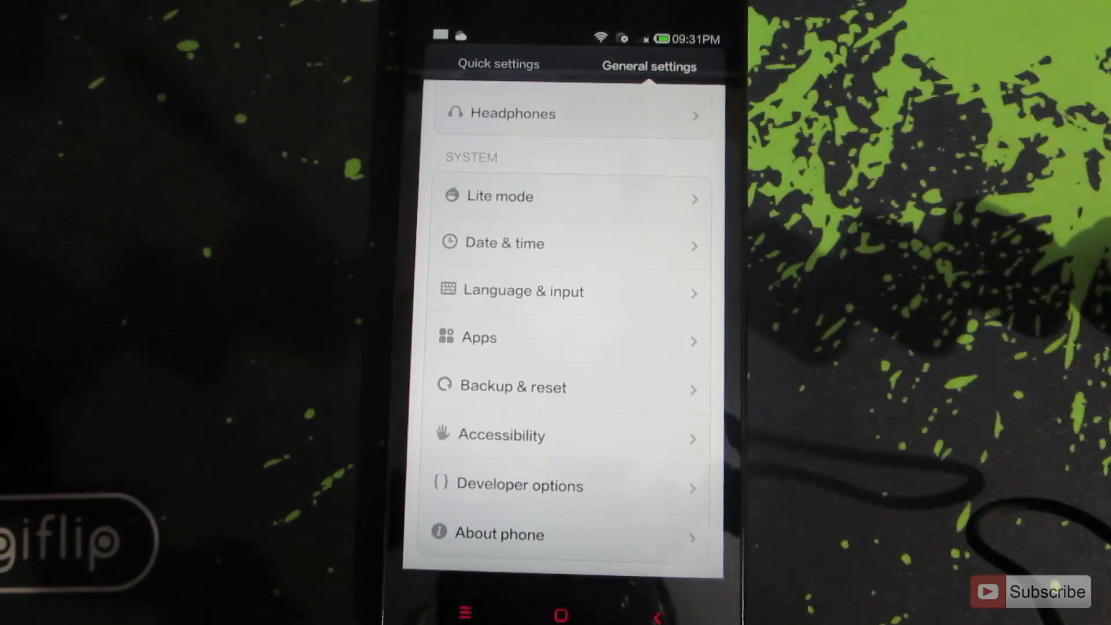
{"action": "left_click", "coordinate": [479, 338]}
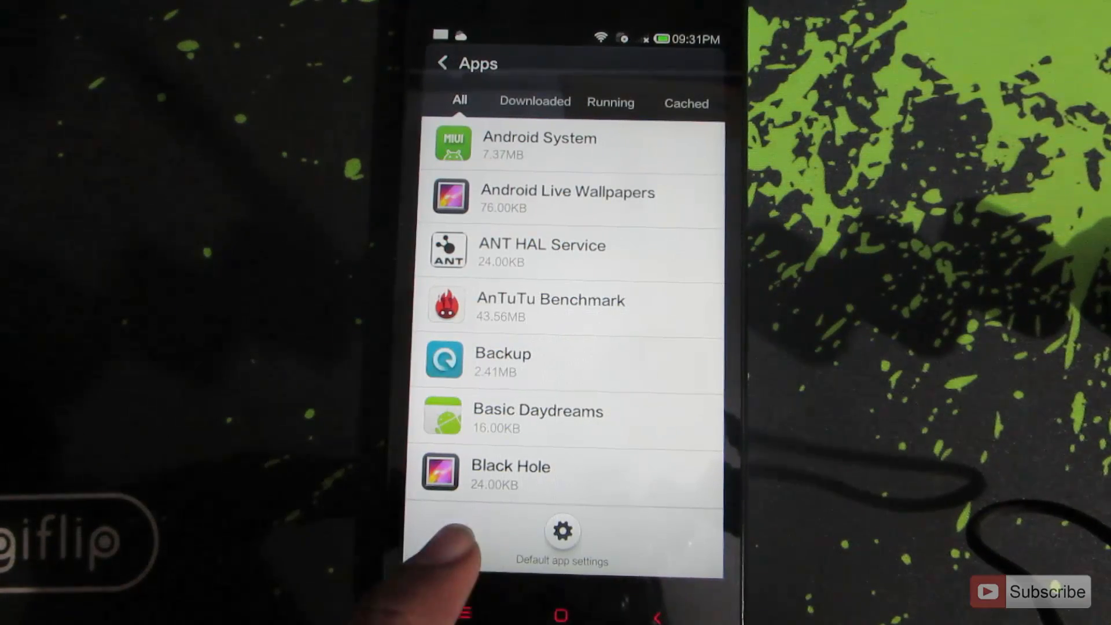
{"action": "left_click", "coordinate": [562, 531]}
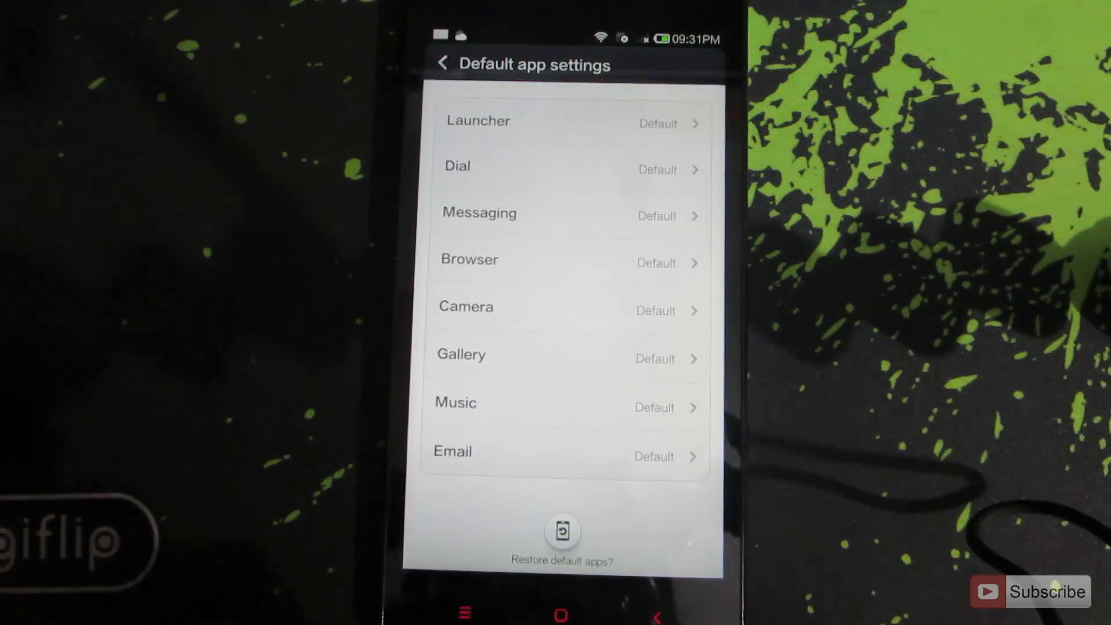